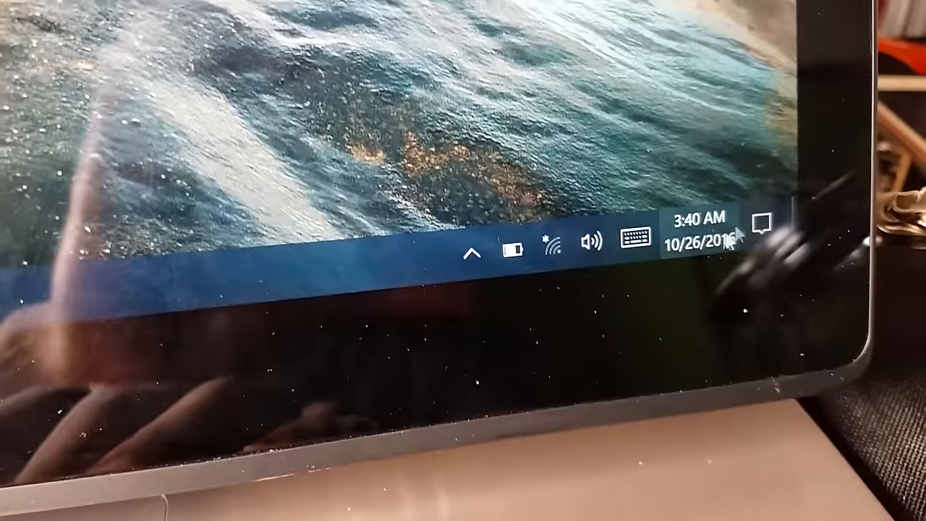
# Uninstall the Broadcom 802.11n Network Adapter and confirm the device removal.
pyautogui.click(552, 241)
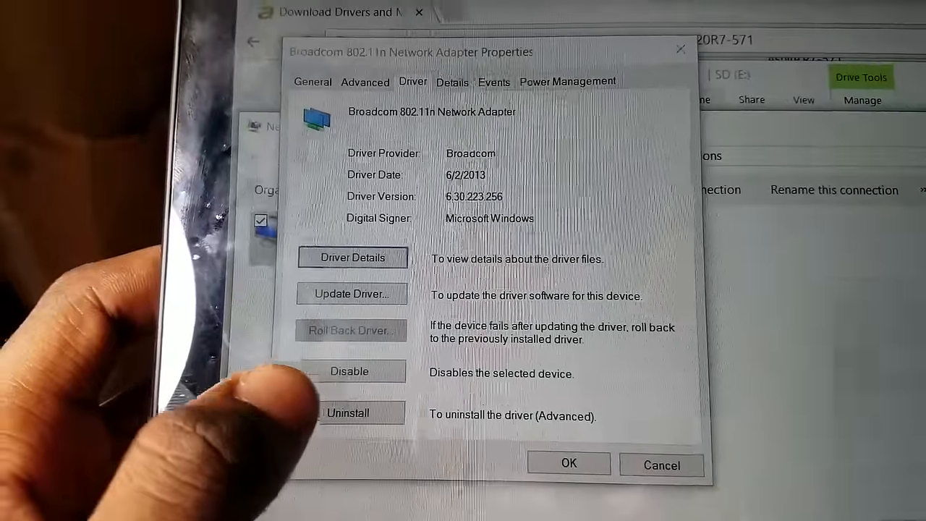
pyautogui.click(348, 413)
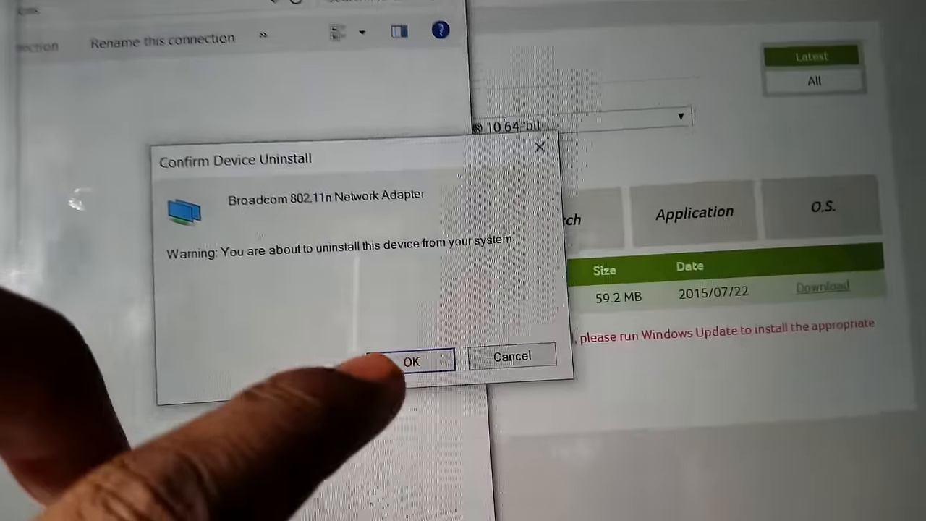
pyautogui.click(411, 362)
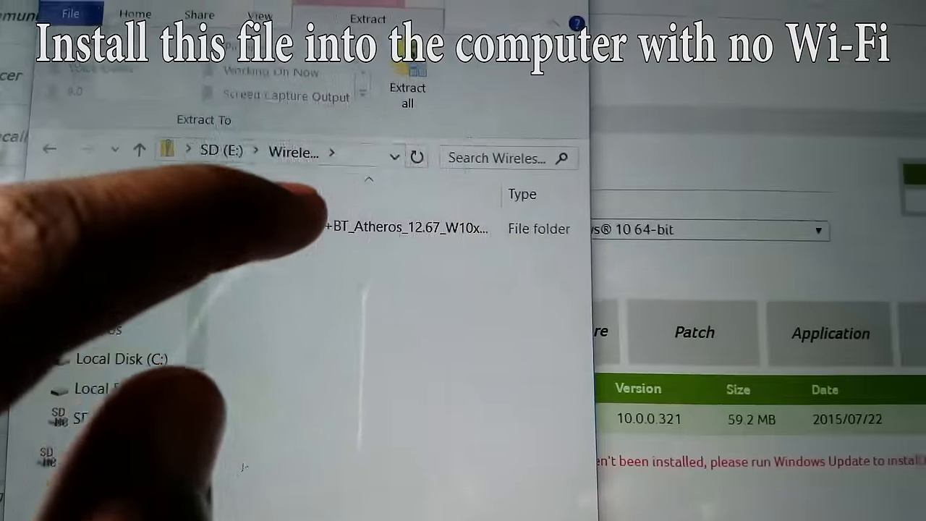
# Run setup.exe from the Atheros driver folder on the SD card (E:).
pyautogui.doubleClick(398, 226)
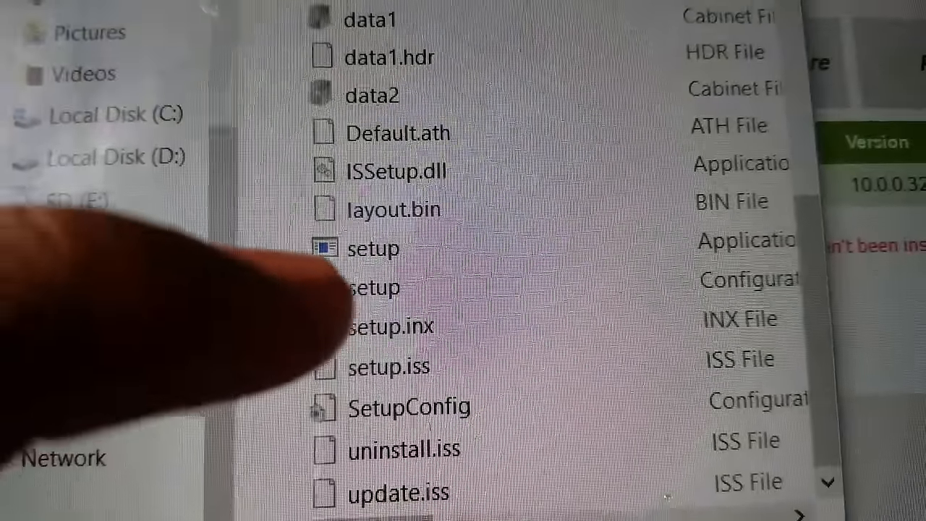
pyautogui.click(373, 249)
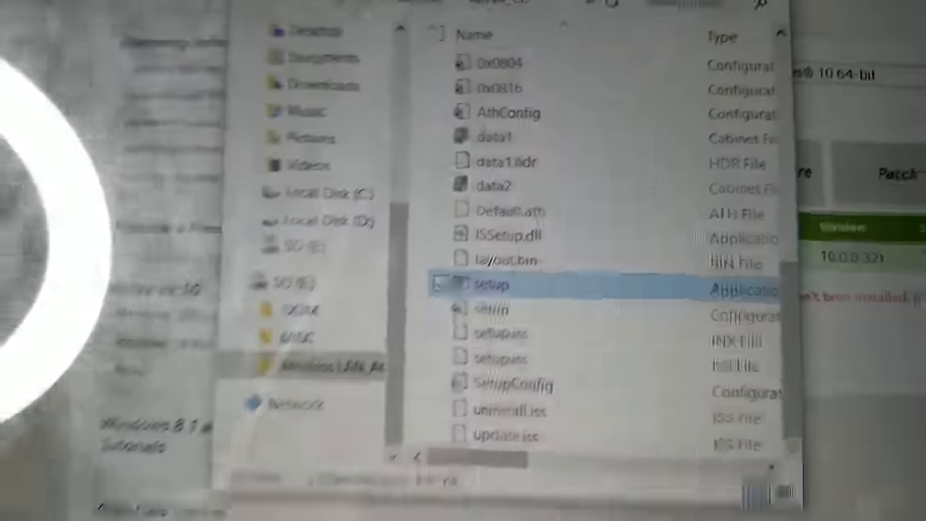
pyautogui.click(512, 218)
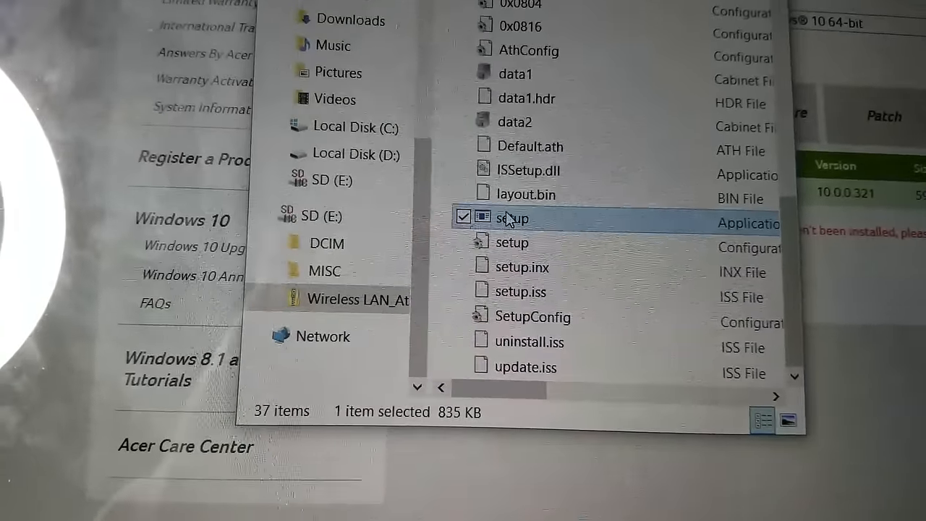
pyautogui.doubleClick(512, 217)
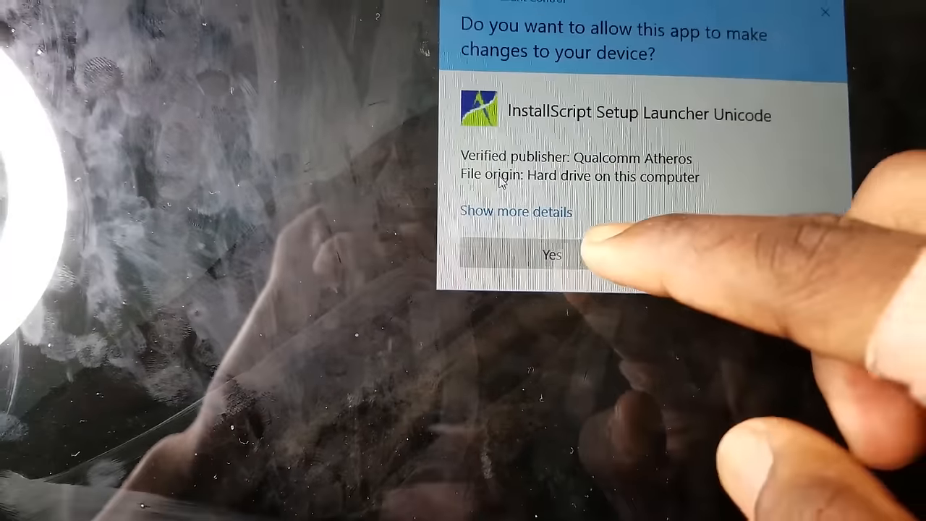
# Allow the installer, keep English (United States), and accept the license agreement to reach the destination step.
pyautogui.click(553, 255)
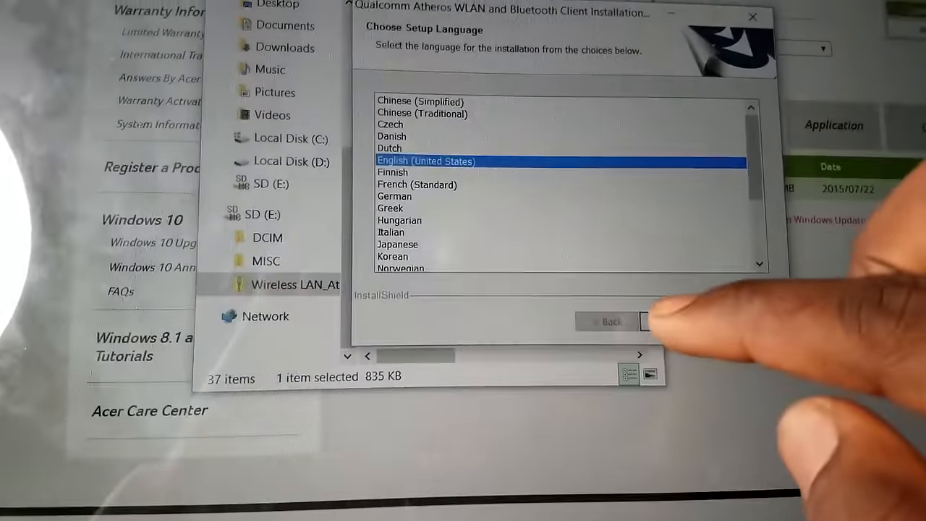
pyautogui.click(643, 322)
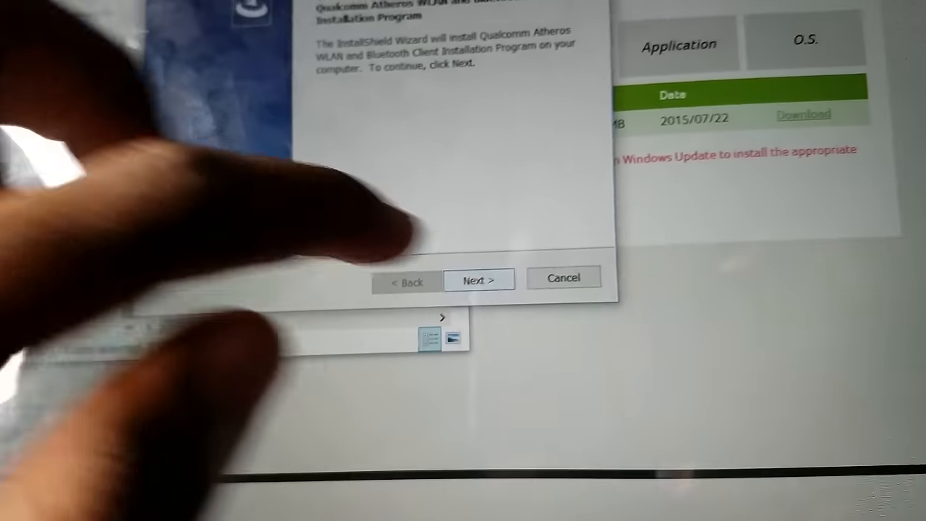
pyautogui.click(478, 280)
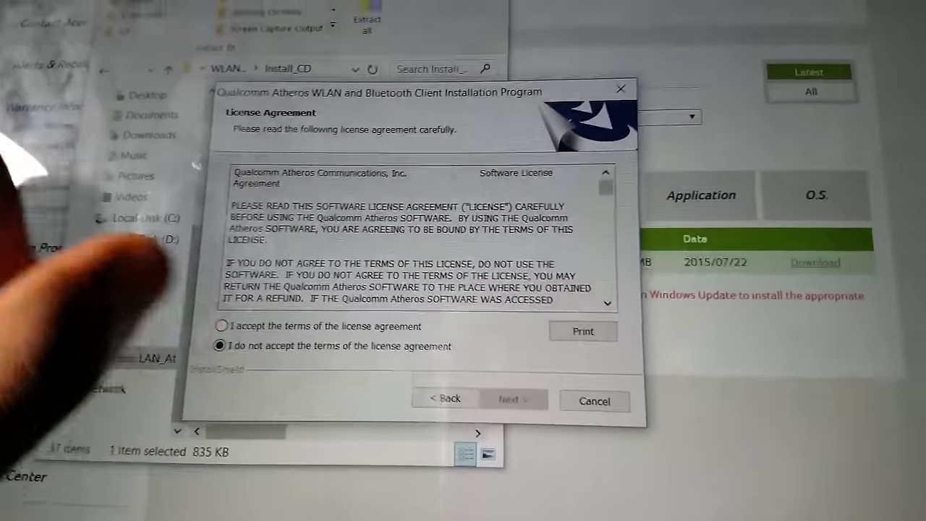
pyautogui.click(223, 327)
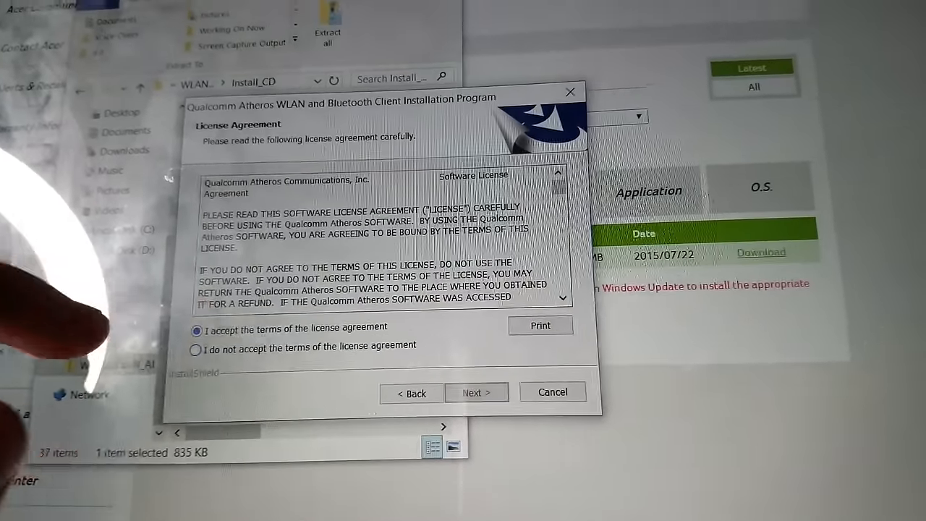
pyautogui.click(476, 392)
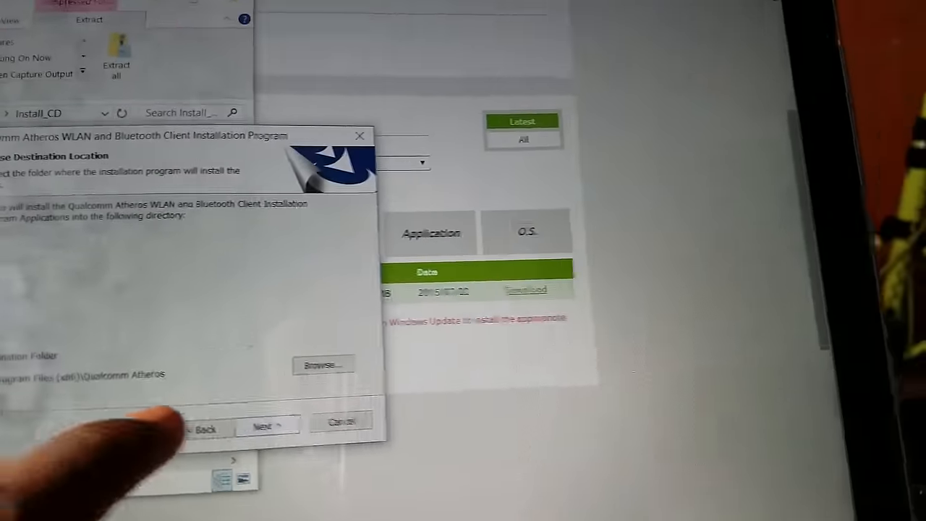
# Install to the default folder, dismiss the missing-device warning, and finish with 'Yes, restart now'.
pyautogui.click(263, 426)
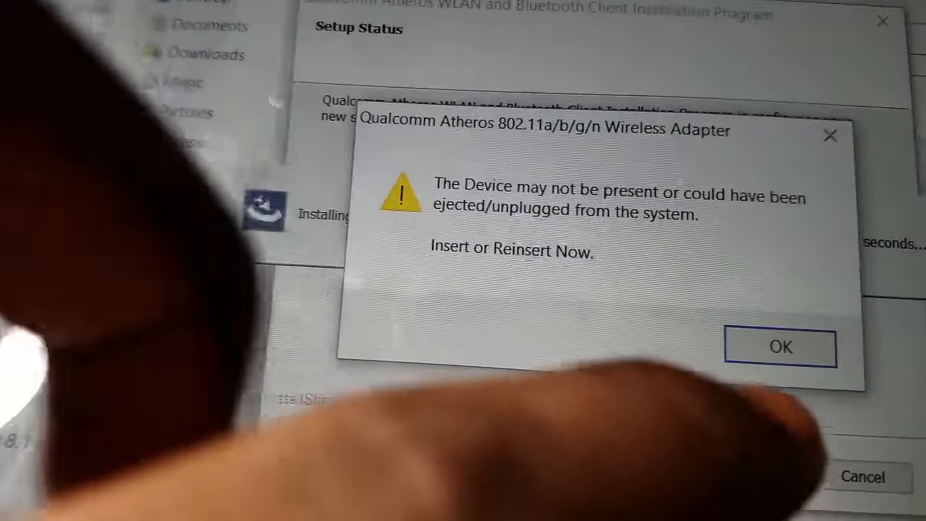
pyautogui.click(780, 346)
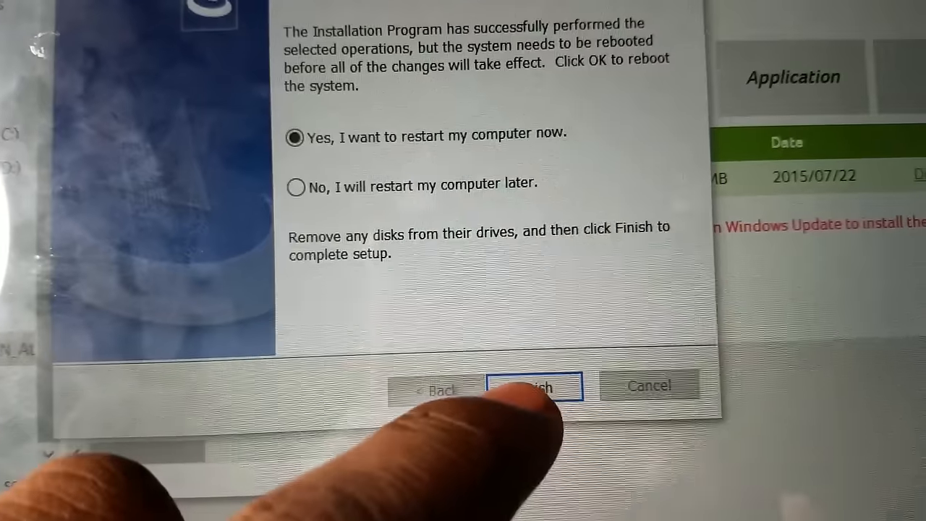
pyautogui.click(534, 385)
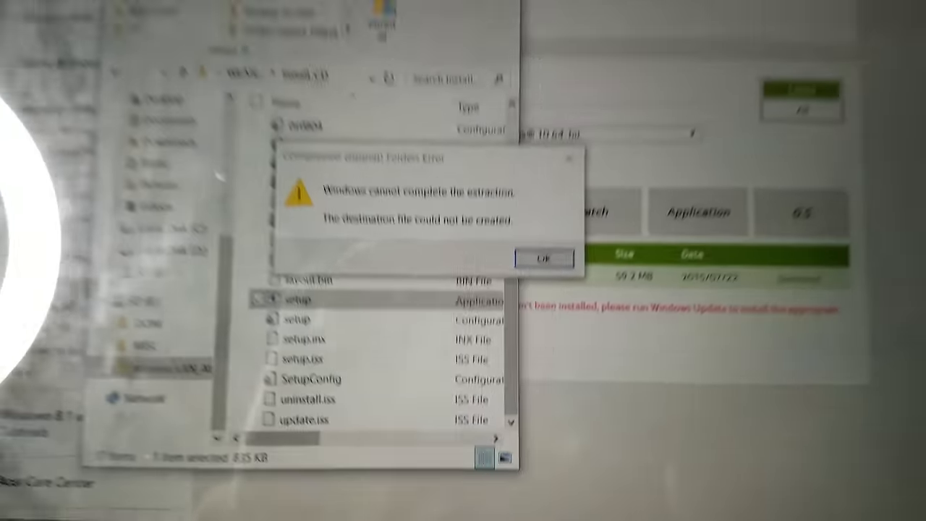